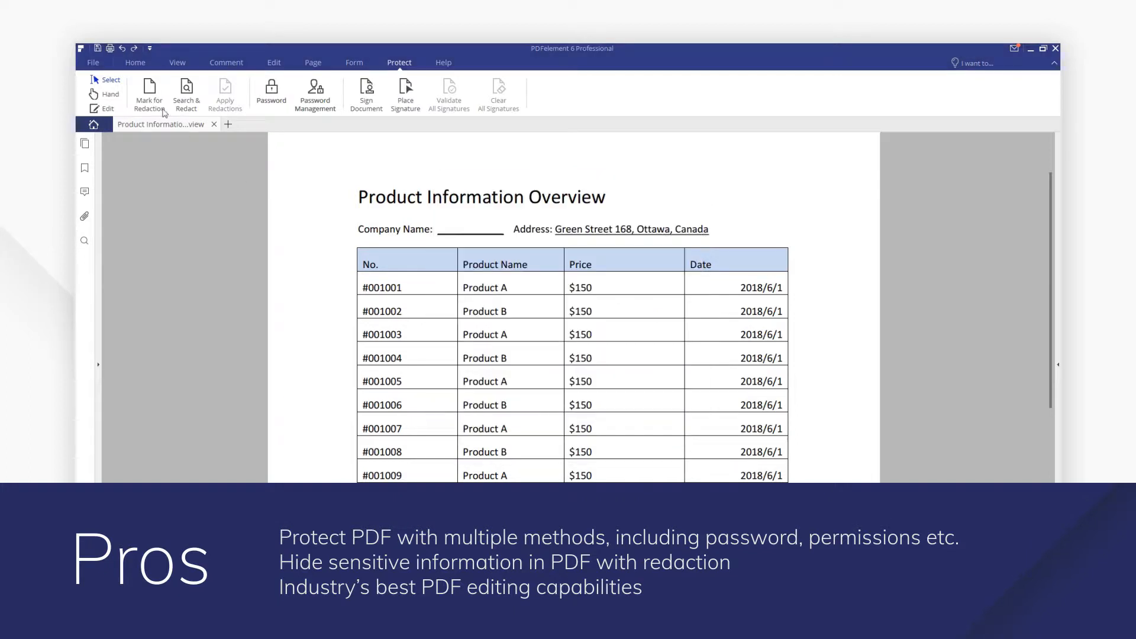
Redact the company address, sign the document, and save it as 'Product Information Overview_Signed.pdf'.
click(225, 92)
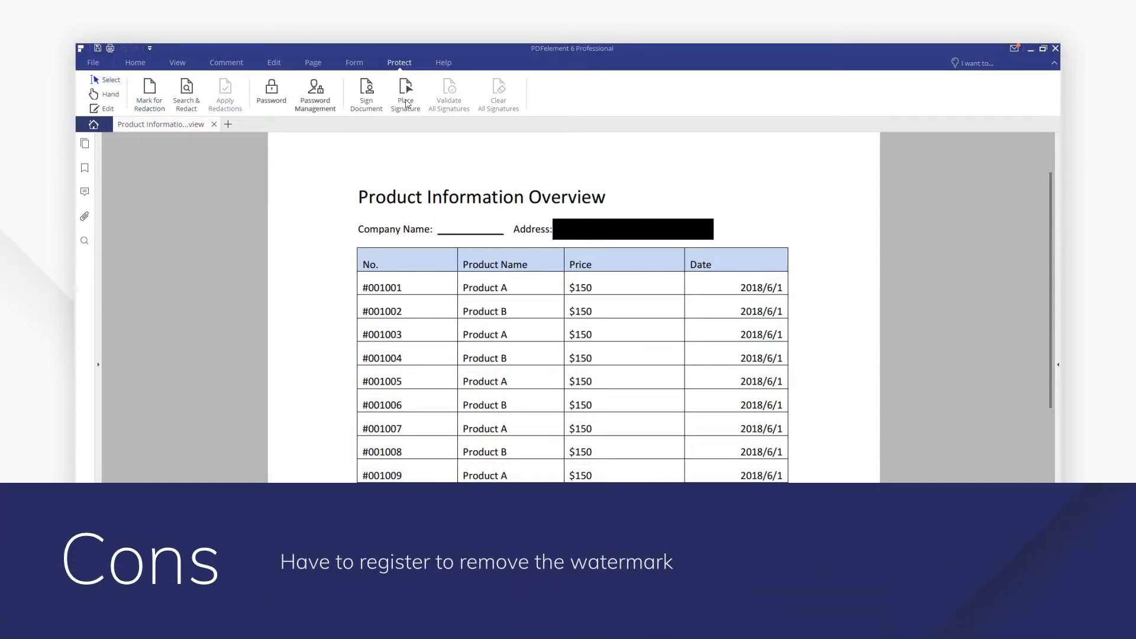
click(365, 92)
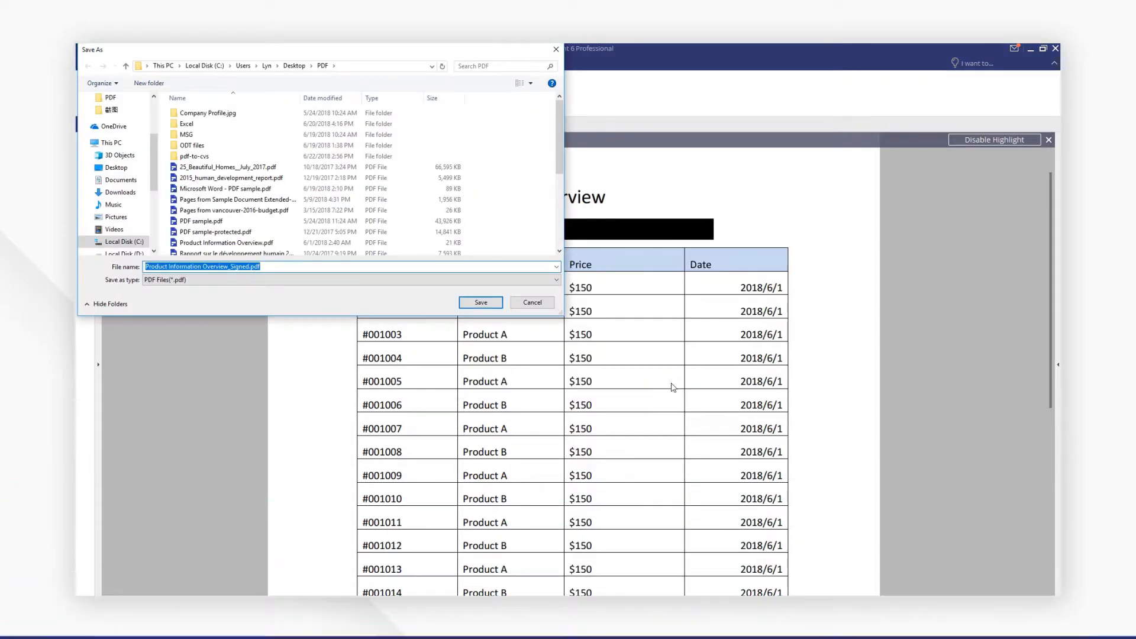
click(479, 302)
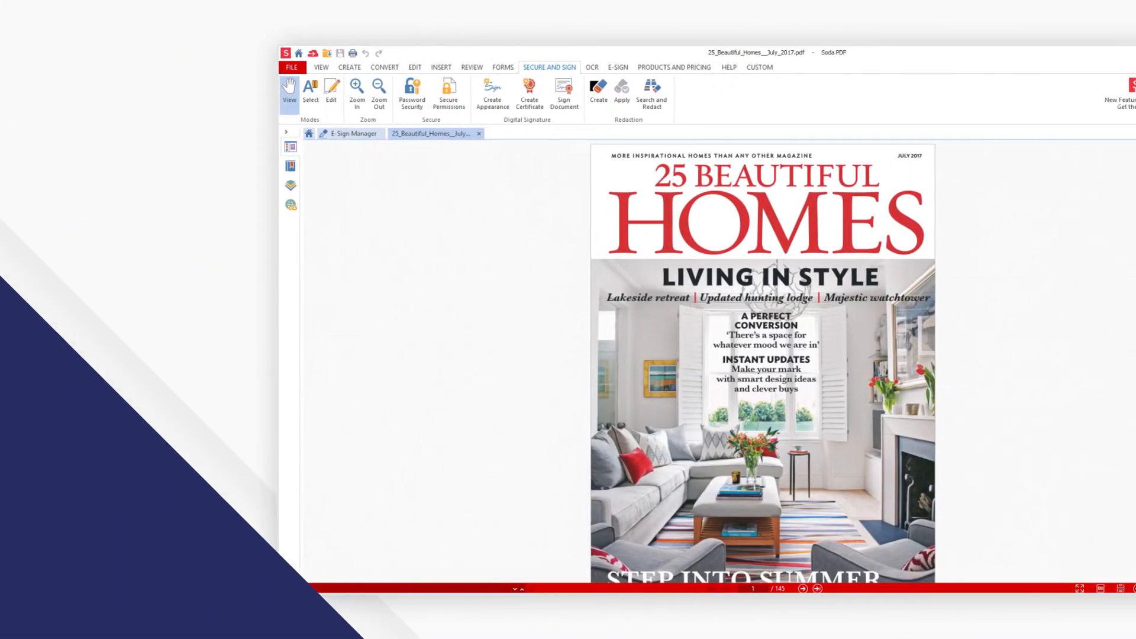